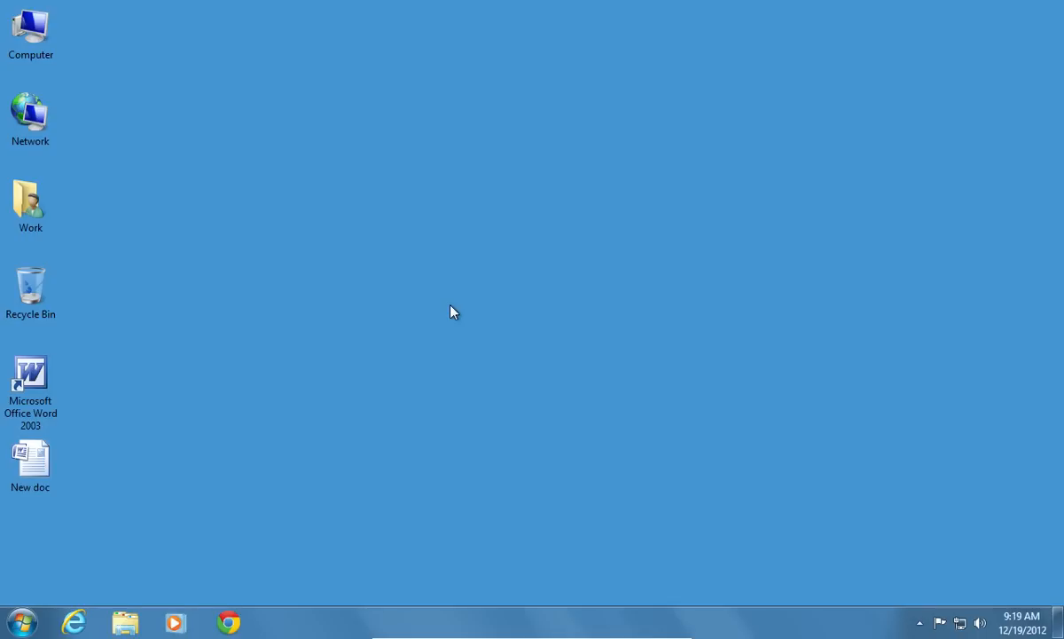
- Launch Internet Explorer and go to the Adobe home page at adobe.com
click(75, 621)
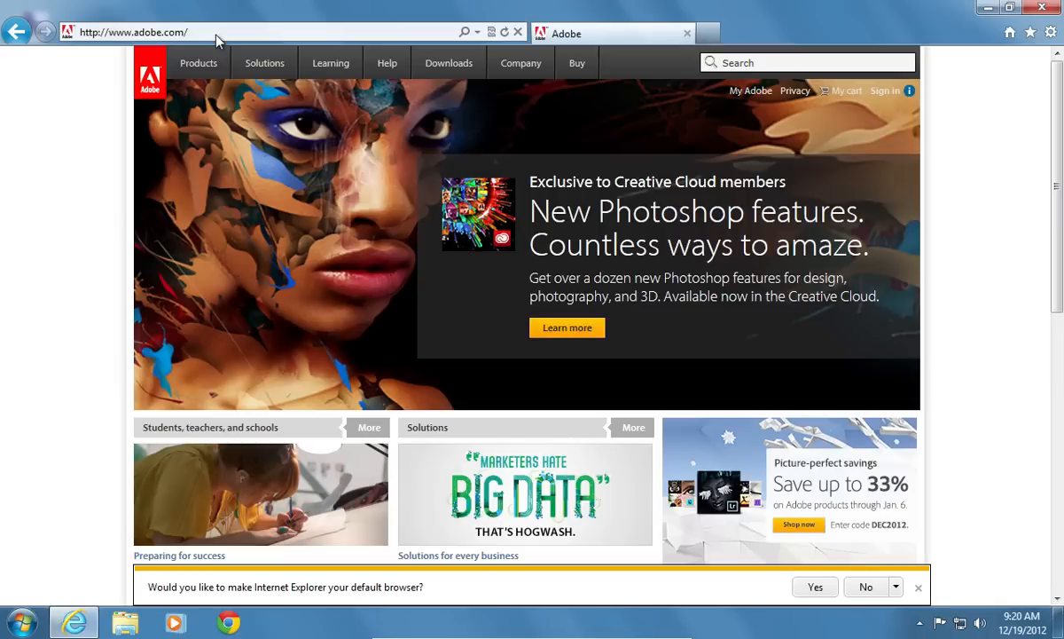
- From Downloads, choose the Acrobat XI Pro trial, download it and run the Download Assistant installer
click(447, 62)
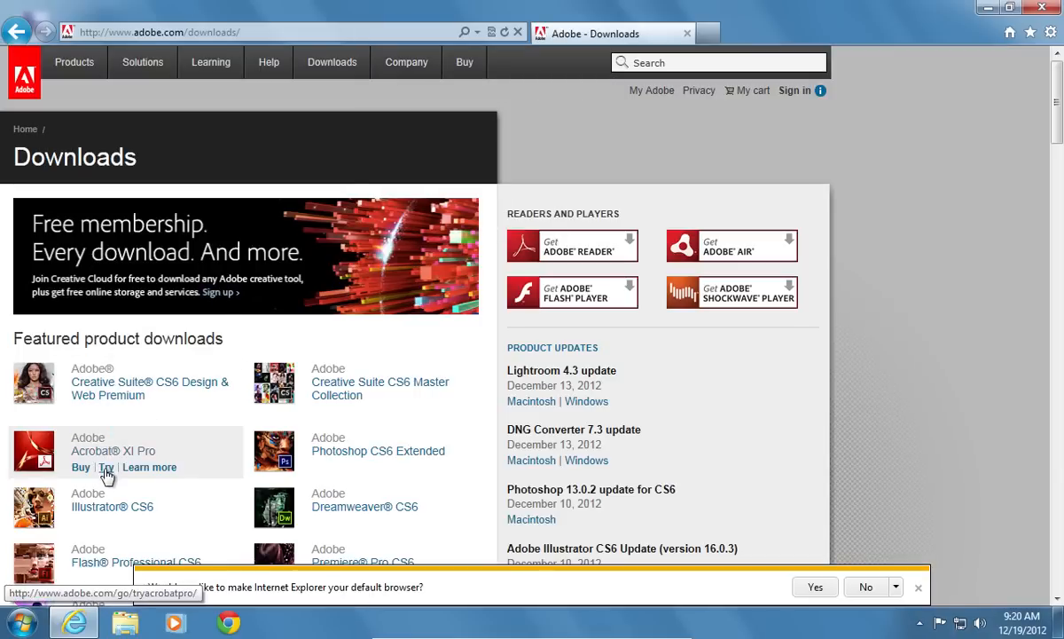
click(107, 468)
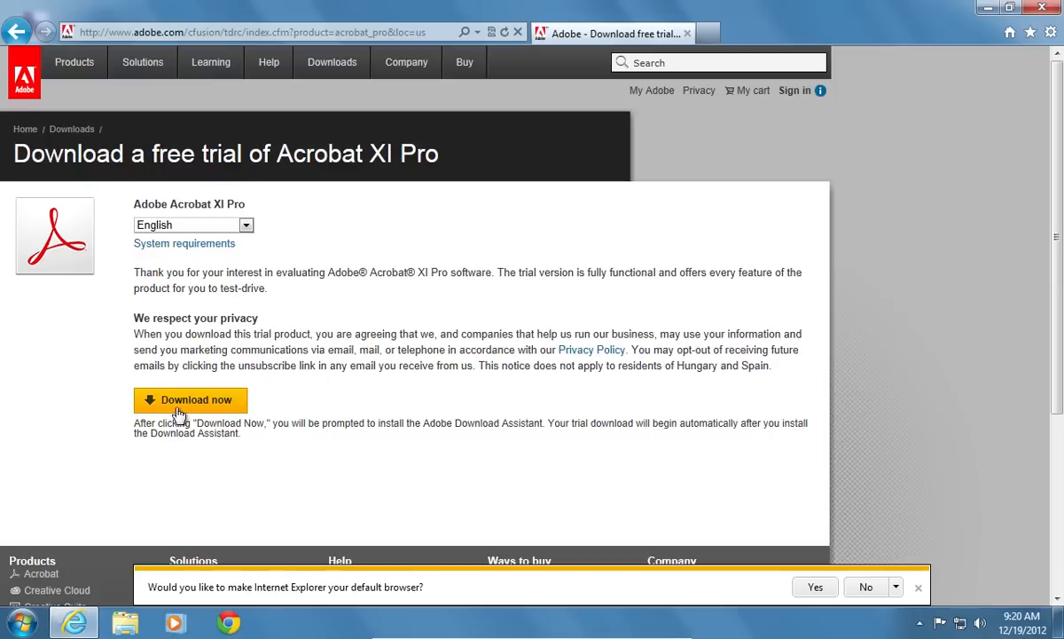
click(190, 399)
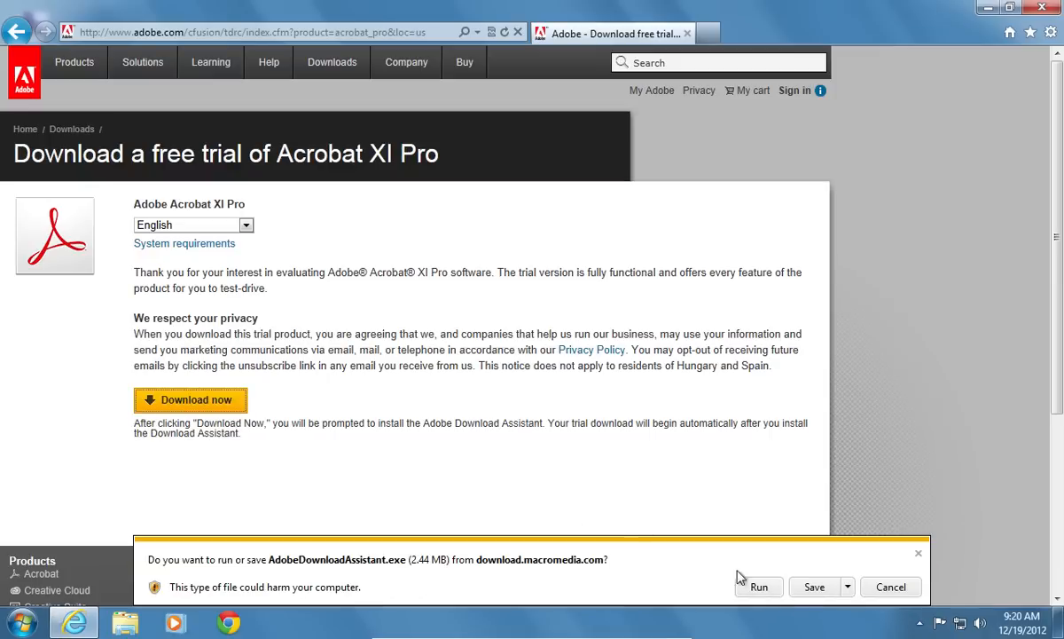
click(760, 585)
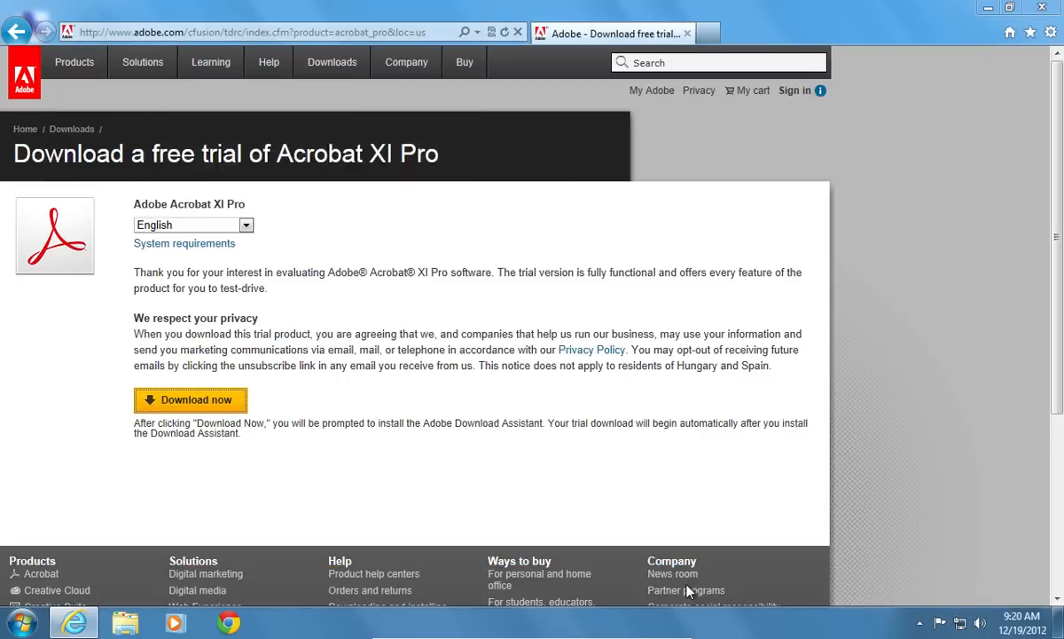
- Install the assistant without auto-start, accept the license and finish the installer
click(190, 399)
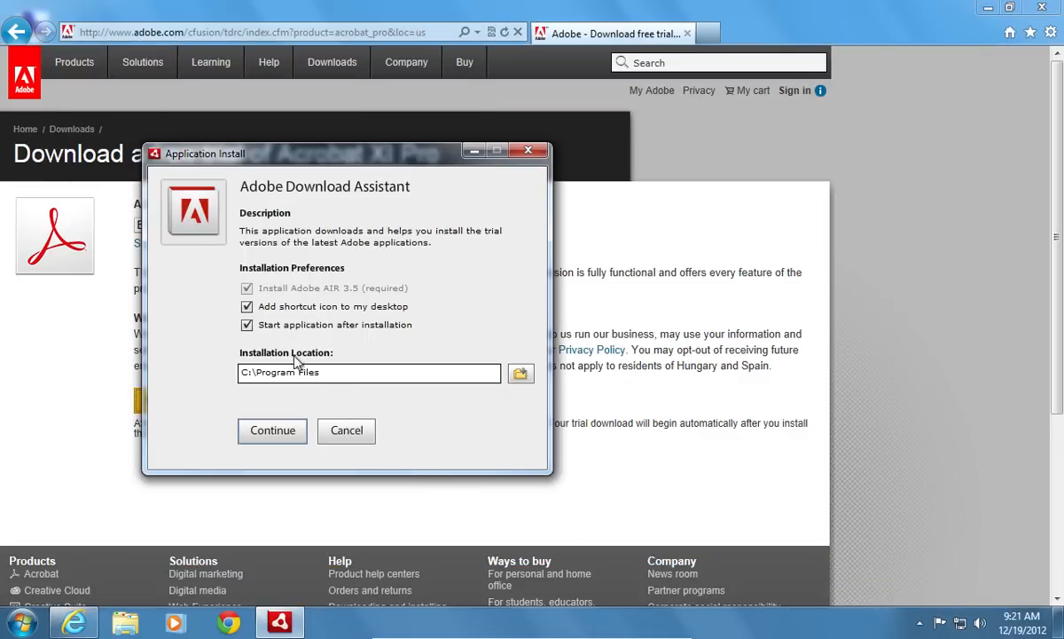
click(247, 325)
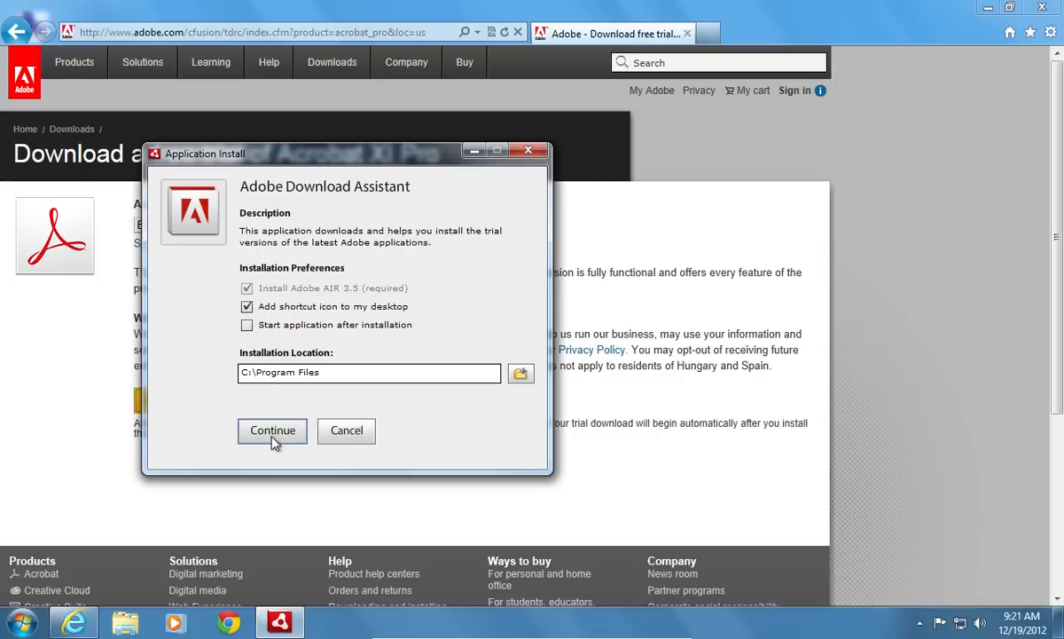
click(273, 431)
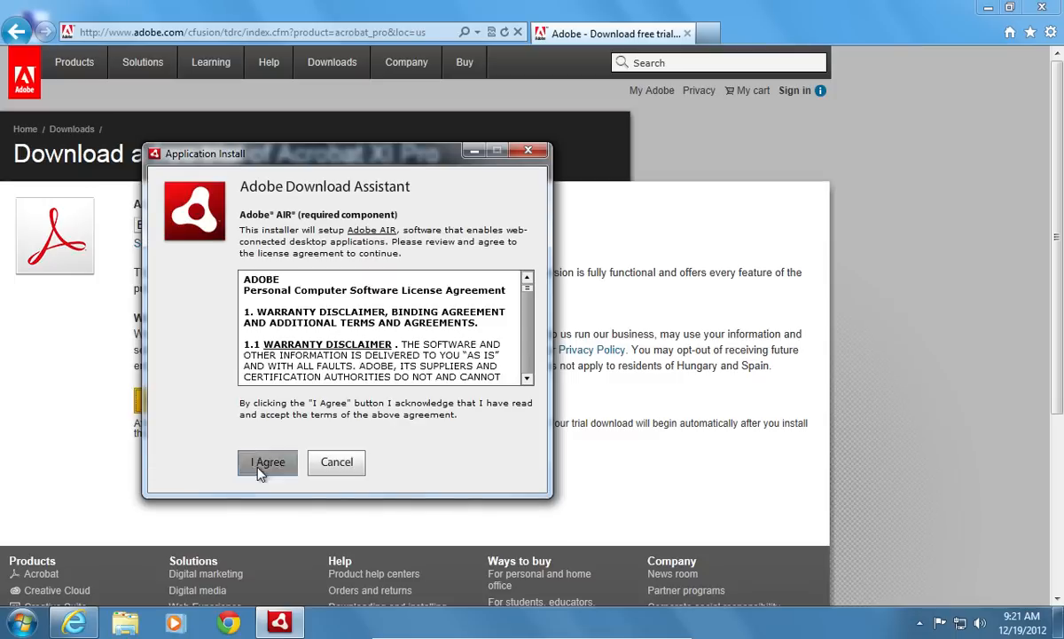
click(266, 462)
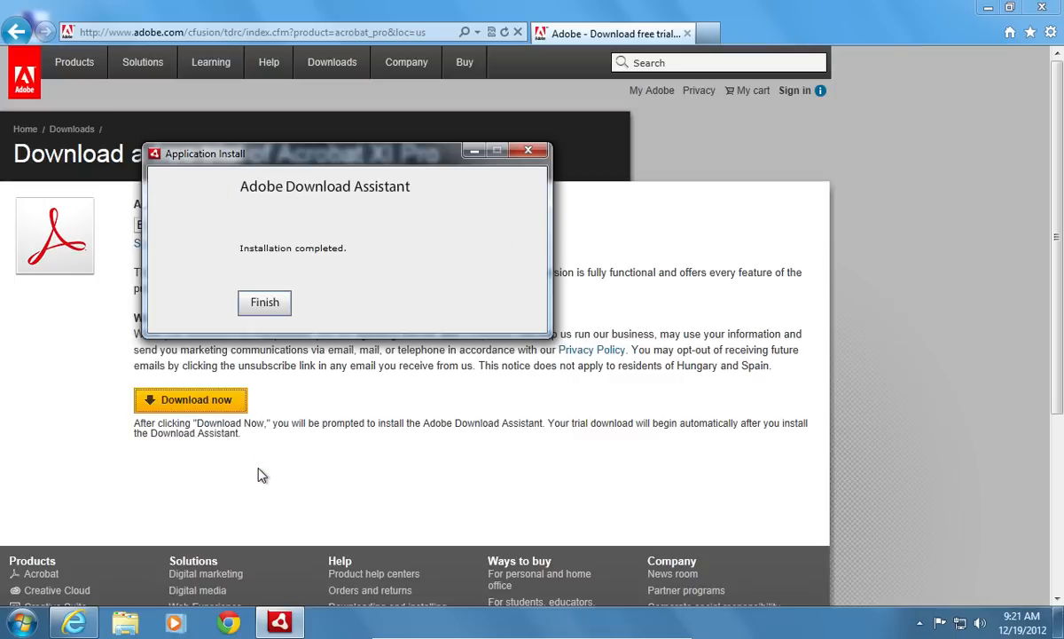
click(264, 302)
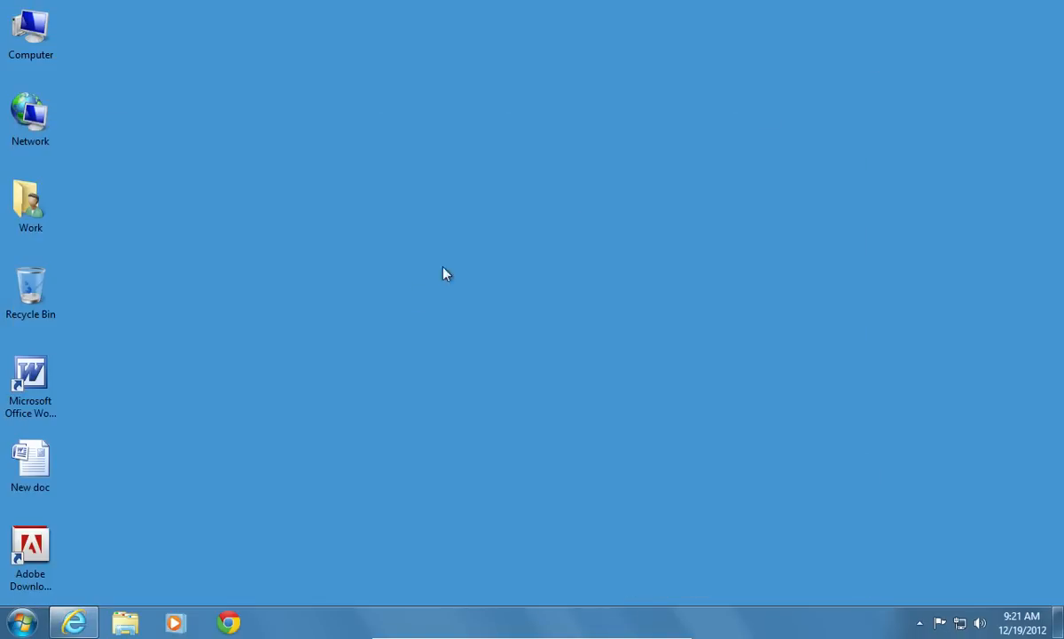
- Launch Adobe Download Assistant from its desktop shortcut and accept the terms and conditions
click(31, 546)
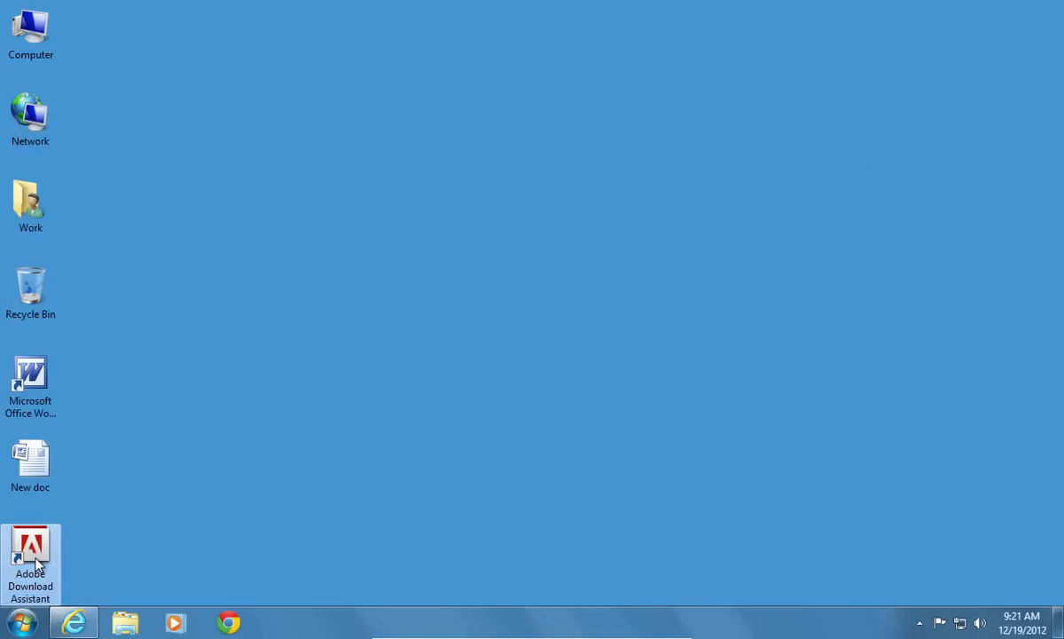
double_click(30, 550)
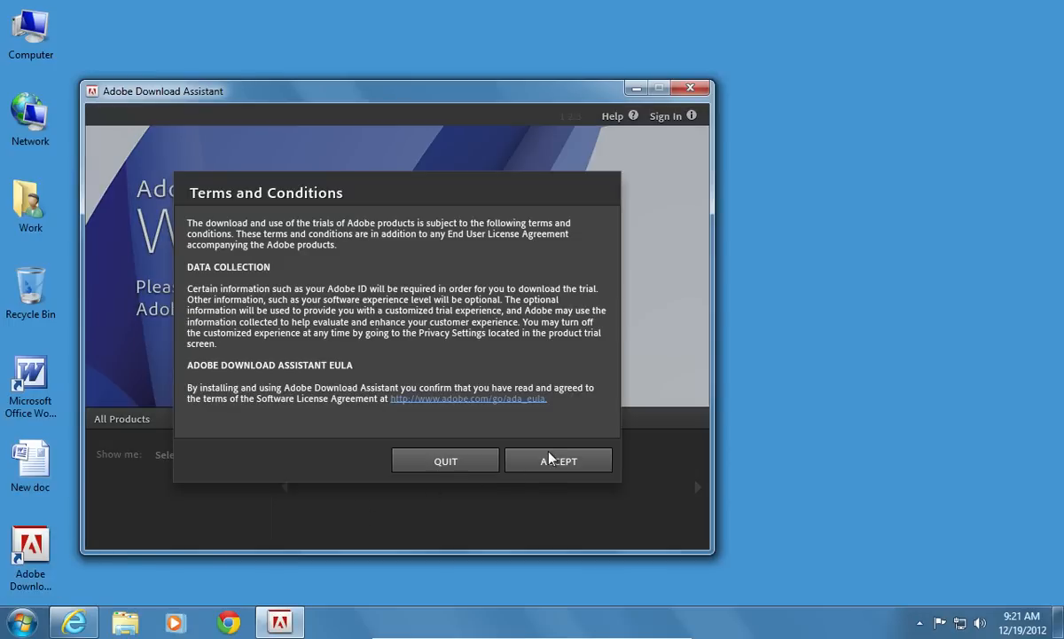
click(557, 462)
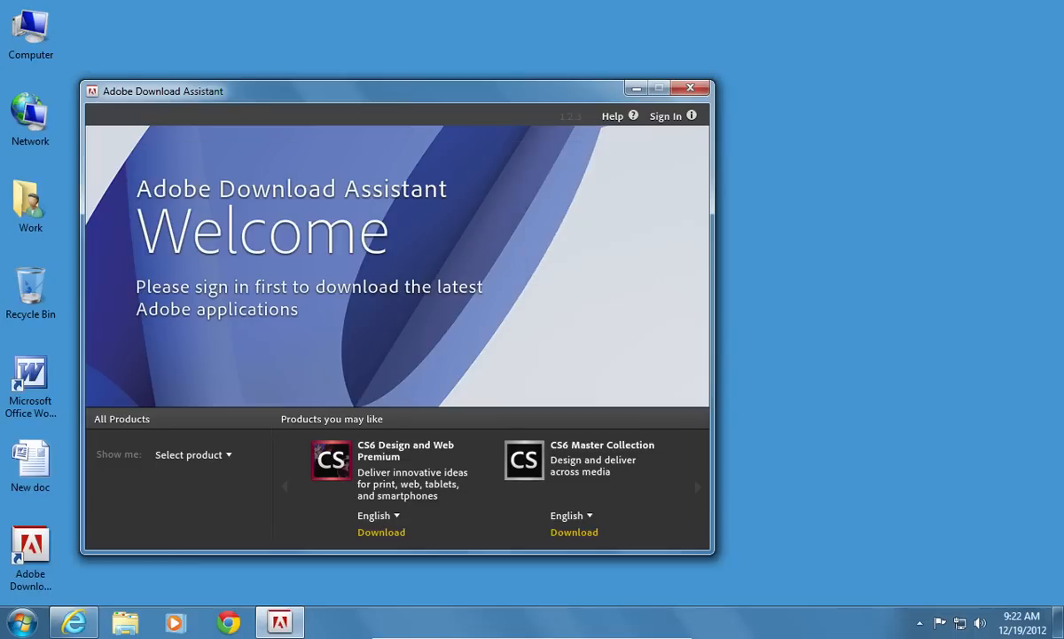
- Dismiss the Create an Adobe ID form and sign in with an existing Adobe ID
click(663, 115)
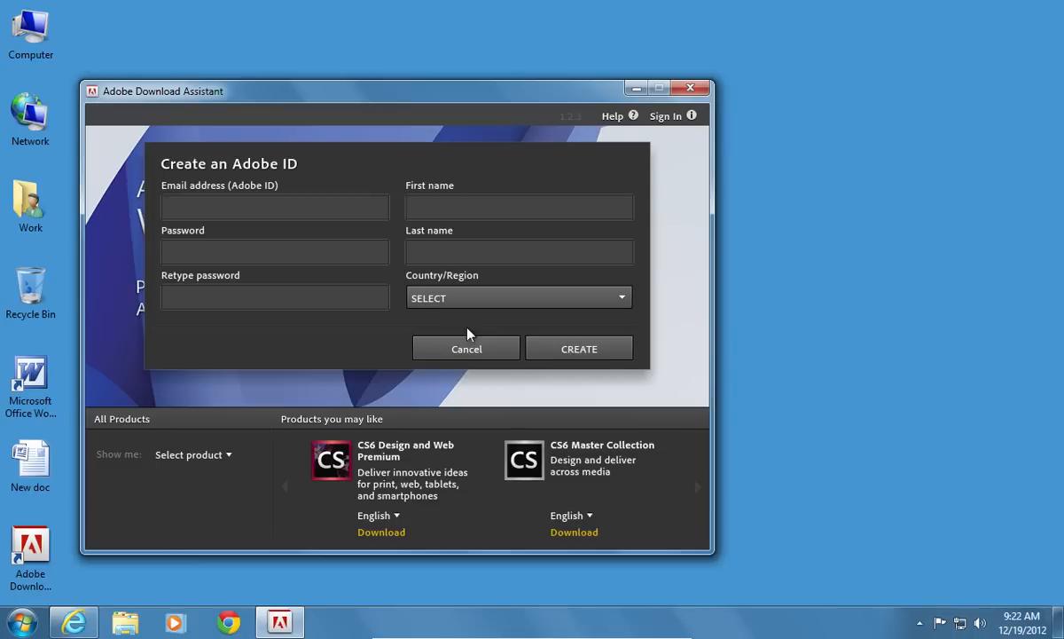
click(467, 347)
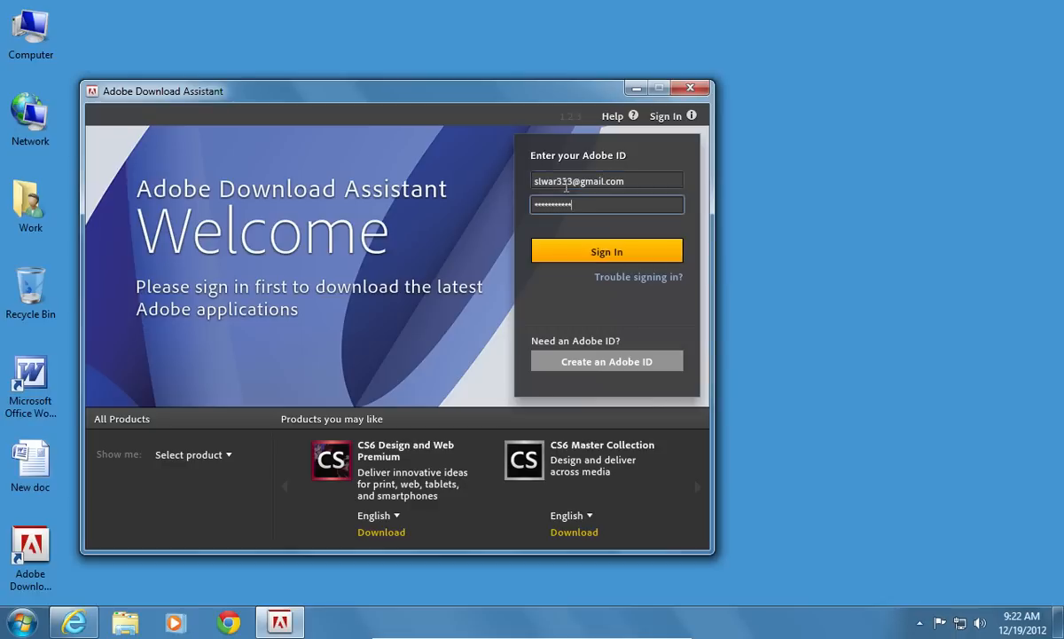
click(606, 252)
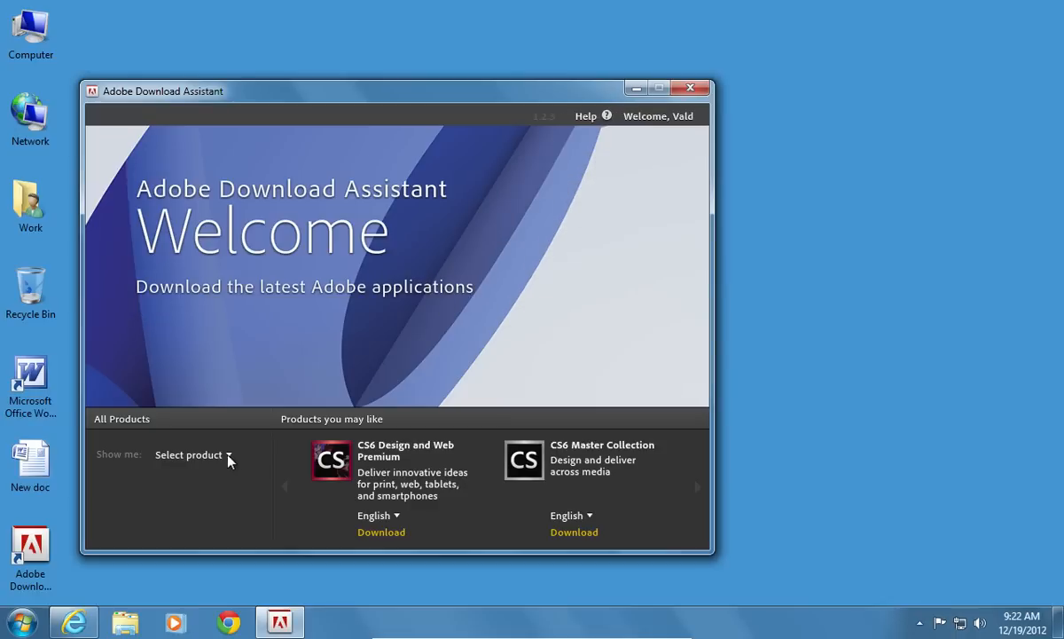
- Filter products to PDF, download the Acrobat XI Pro trial and save it to the Desktop
click(188, 454)
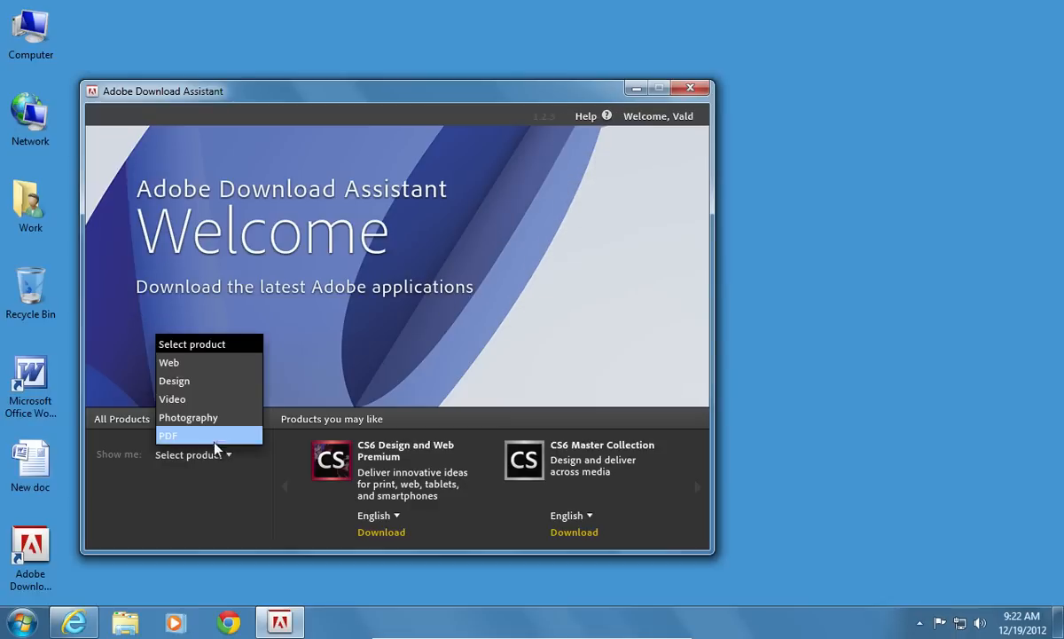
click(166, 435)
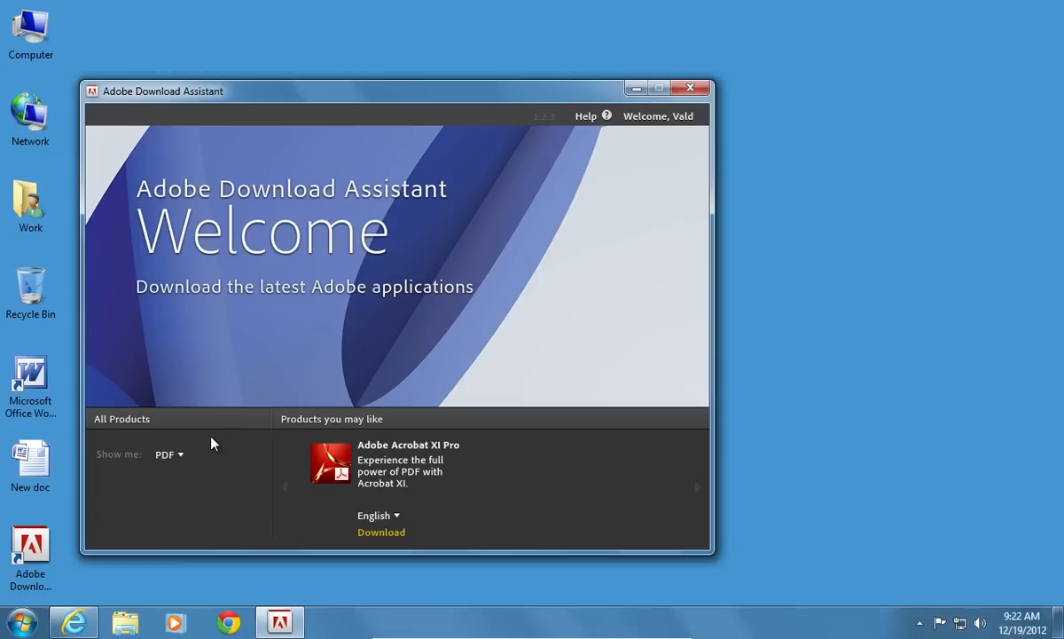
click(379, 532)
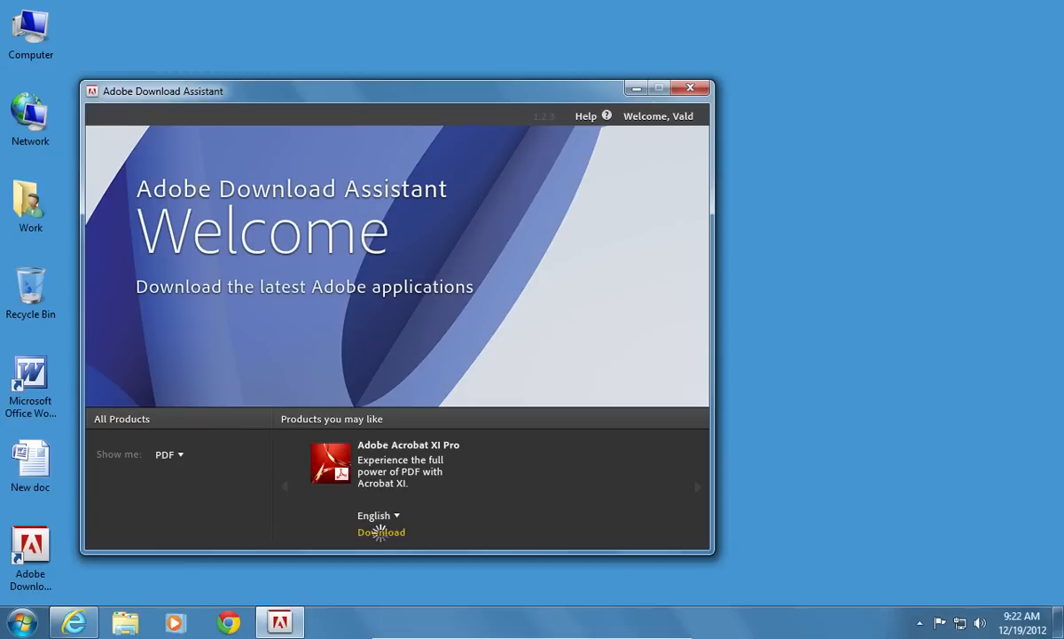
click(380, 533)
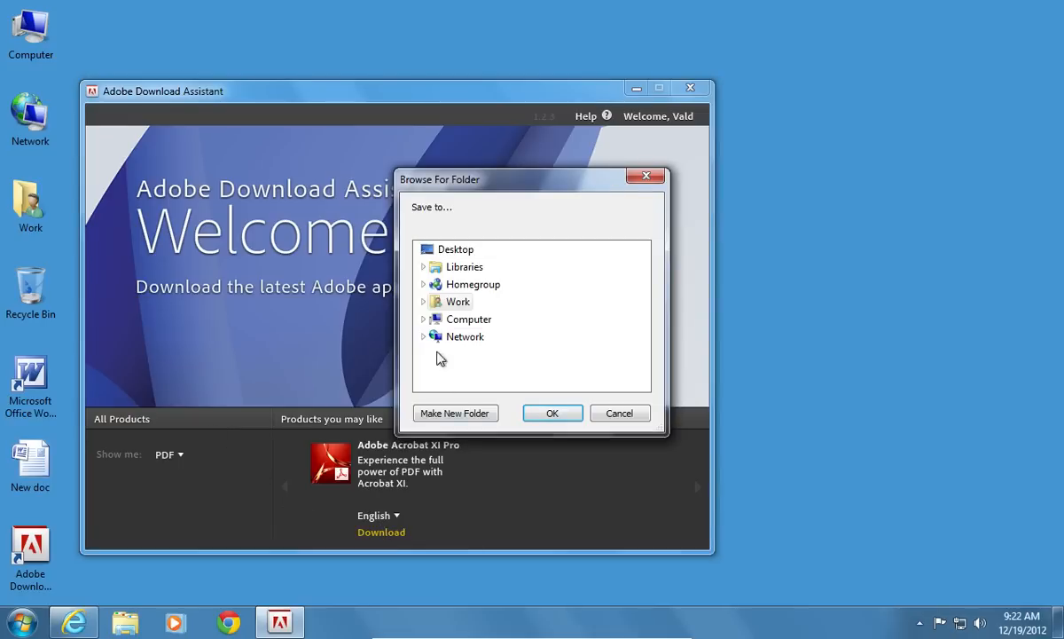
click(454, 248)
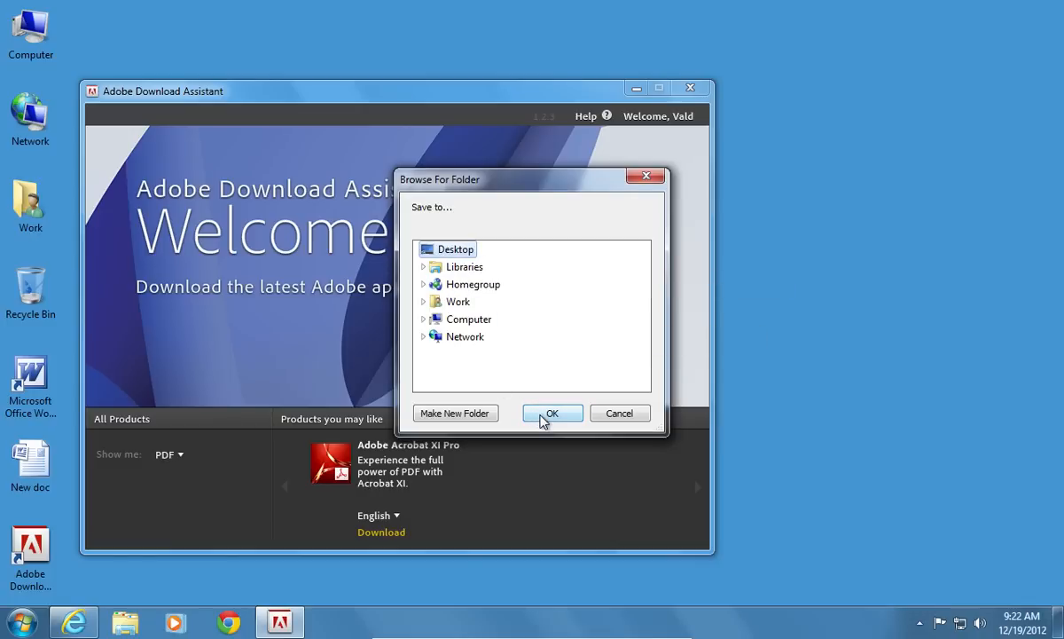
click(552, 412)
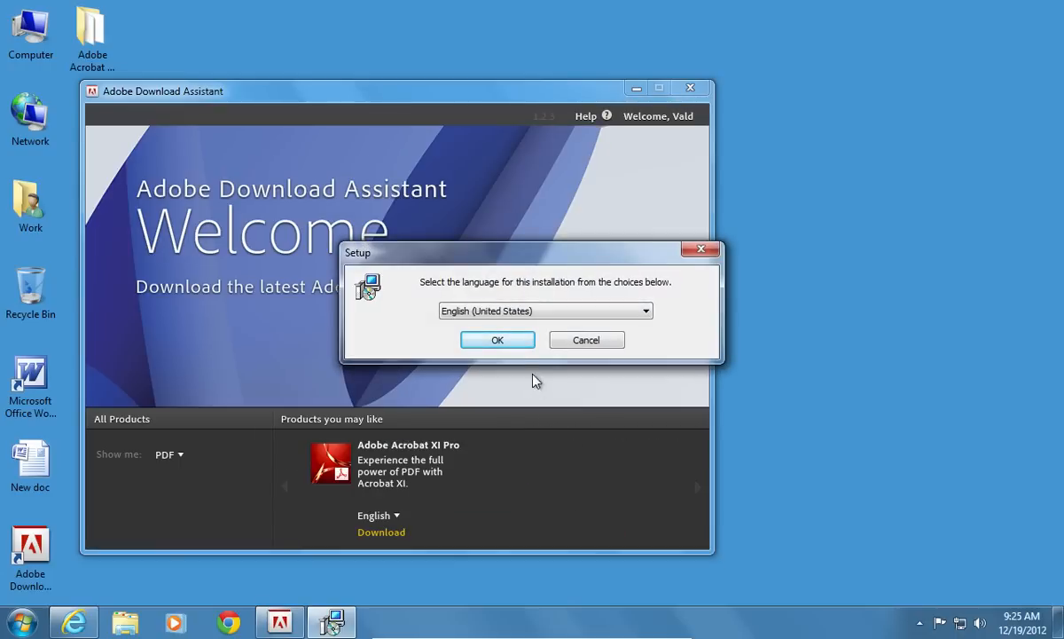
mouse_move(496, 345)
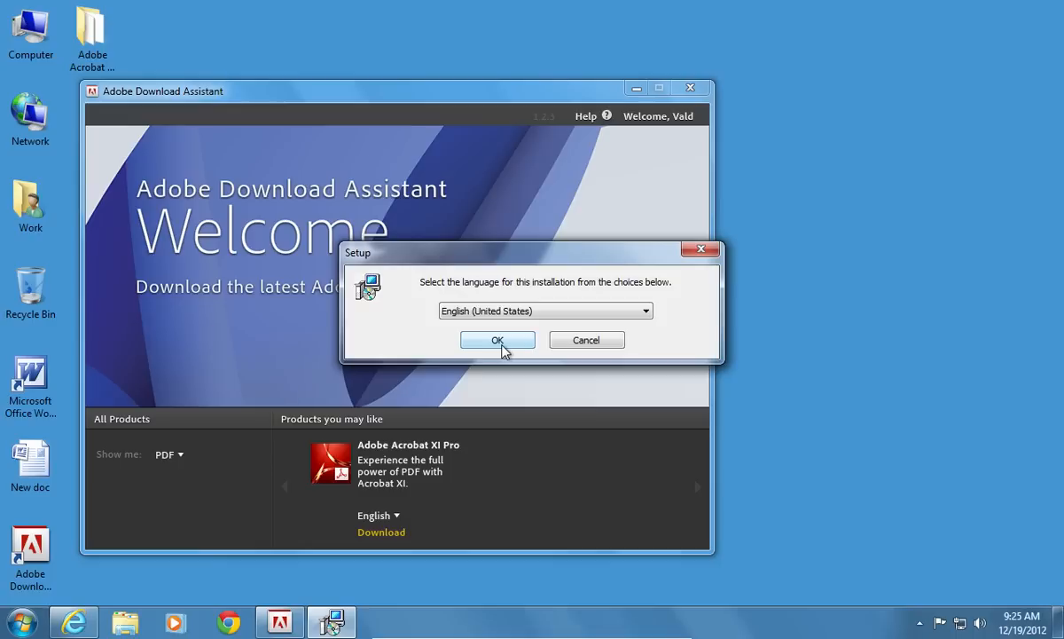
- Confirm English as install language and choose to install Acrobat XI Pro as a trial
click(496, 341)
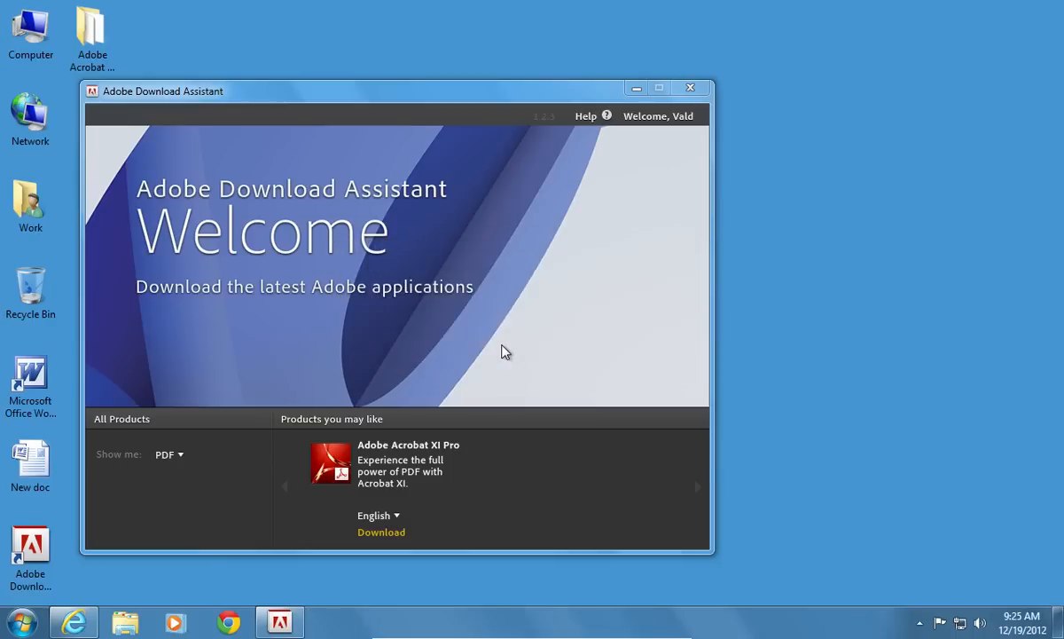
click(382, 533)
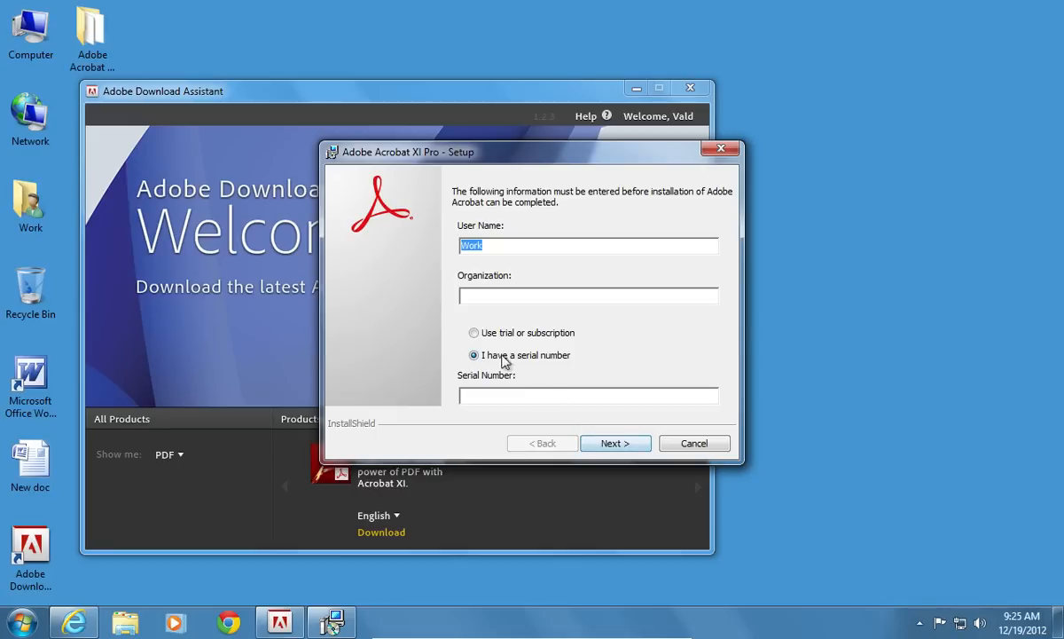
click(474, 332)
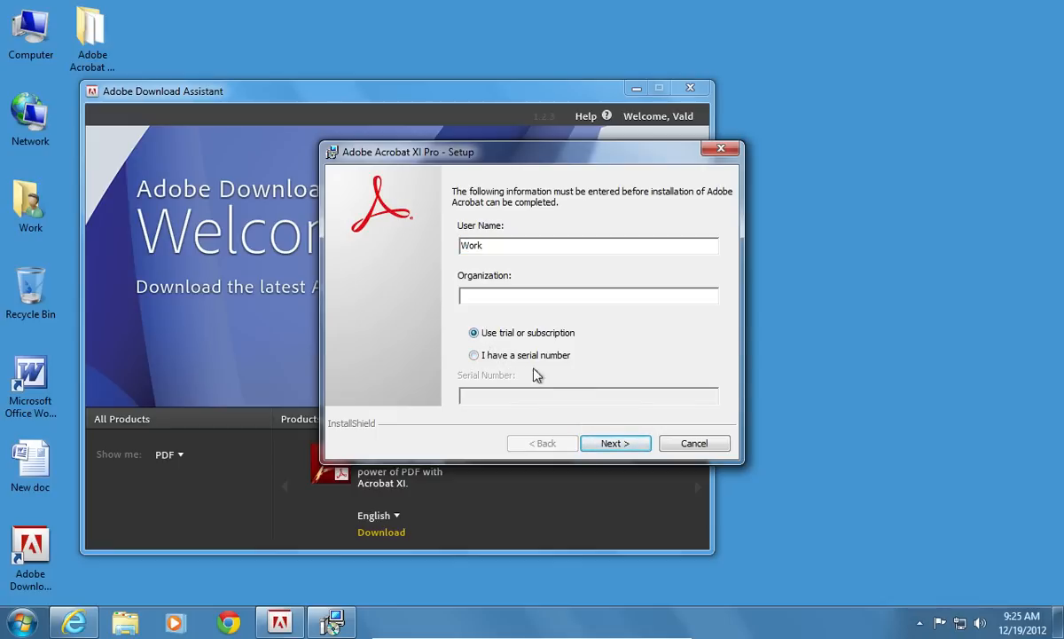
click(616, 444)
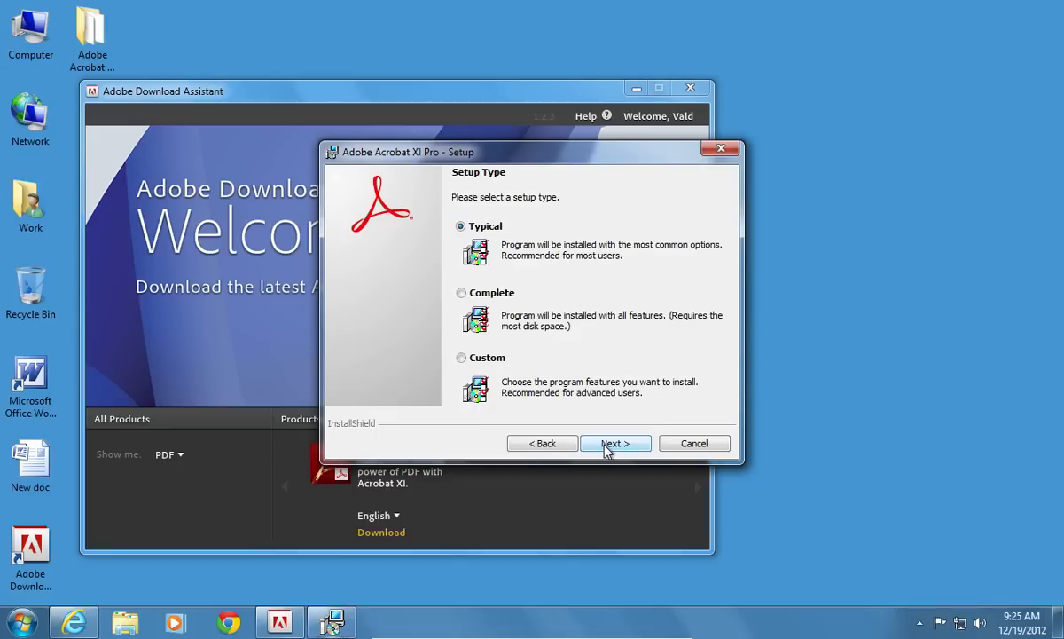
- Keep the Typical setup and default Acrobat 11.0 folder, install, and finish the wizard
click(614, 443)
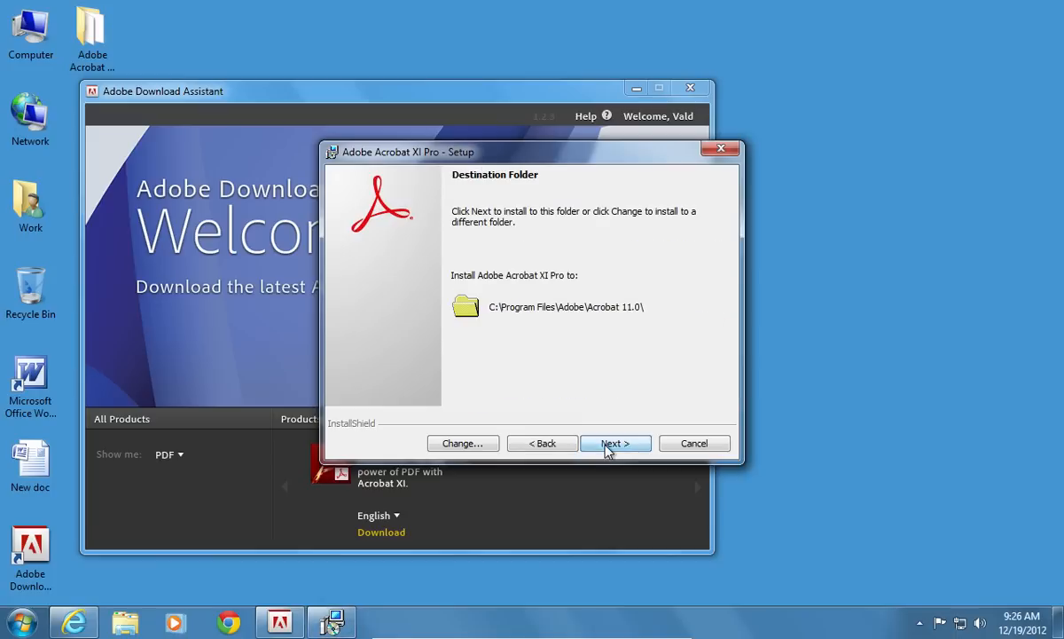
click(614, 443)
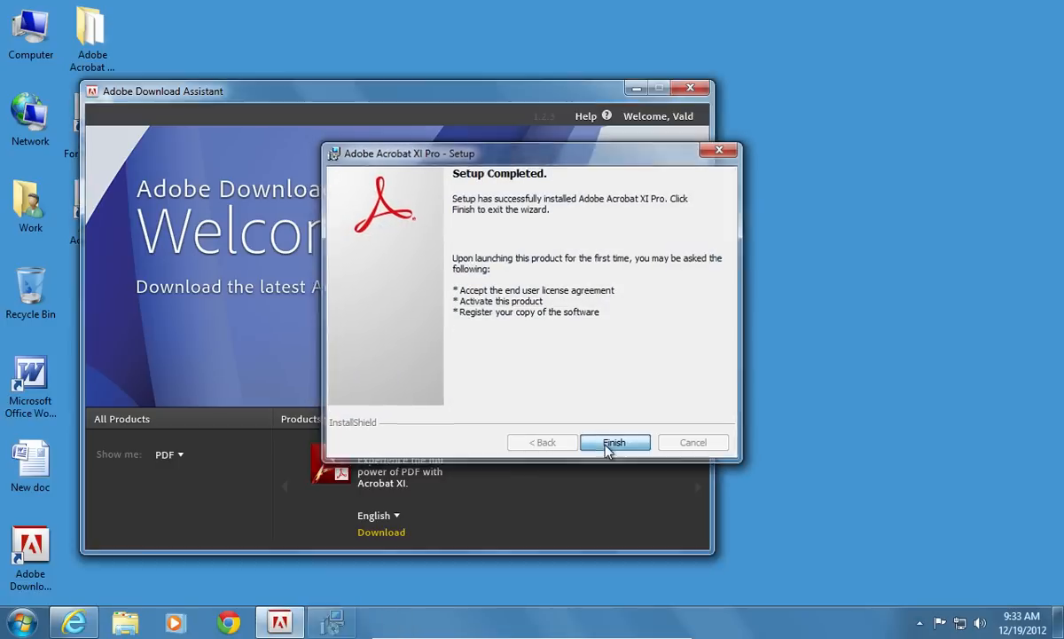
click(613, 442)
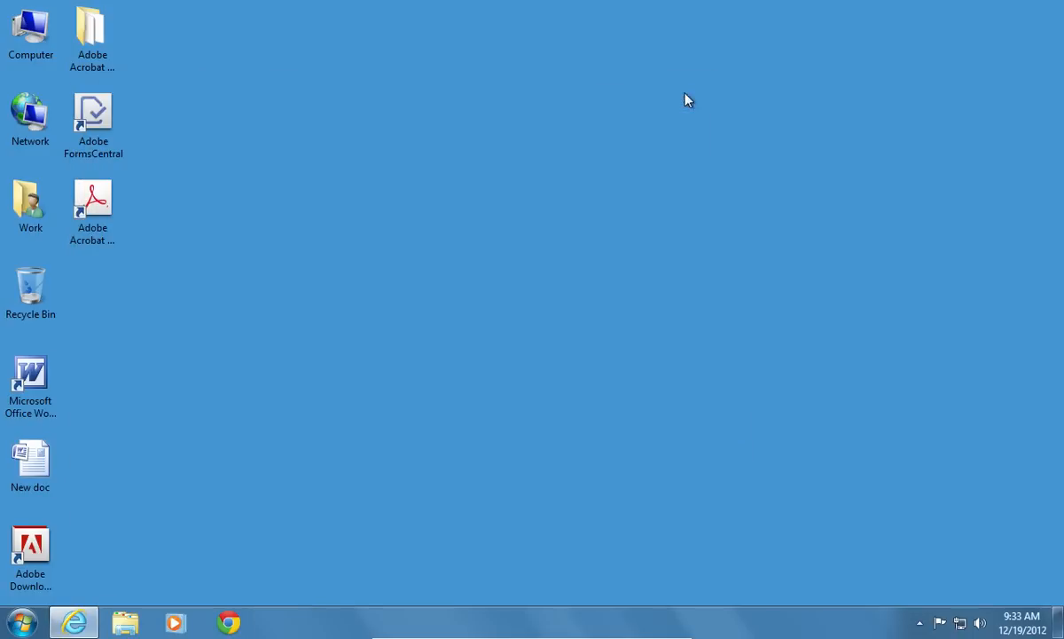
- Launch Word 2003 and open the recent New doc letter from the File menu
double_click(30, 381)
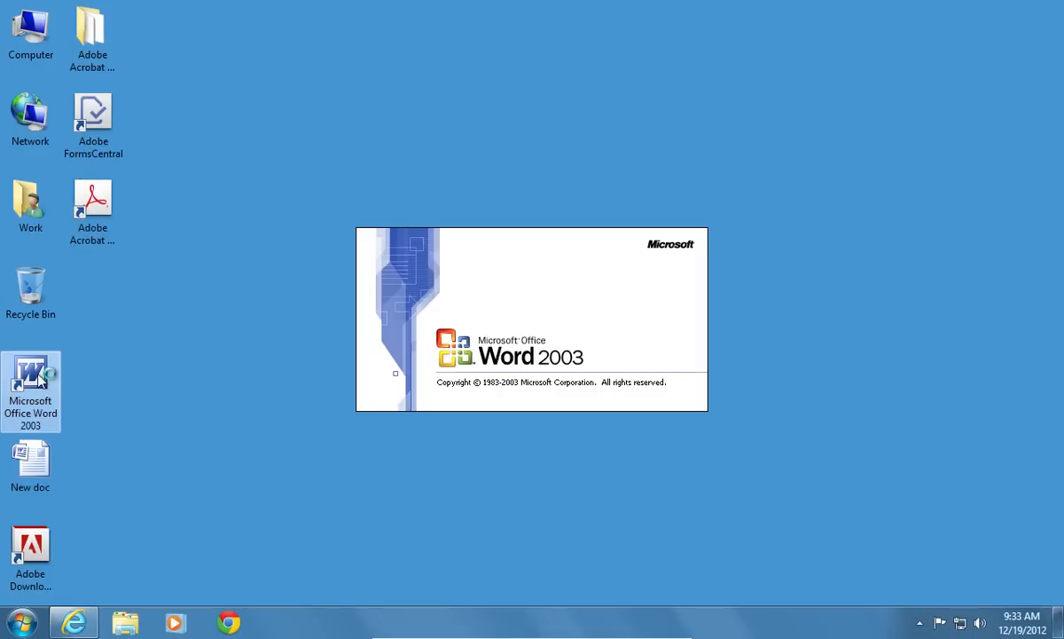
click(21, 29)
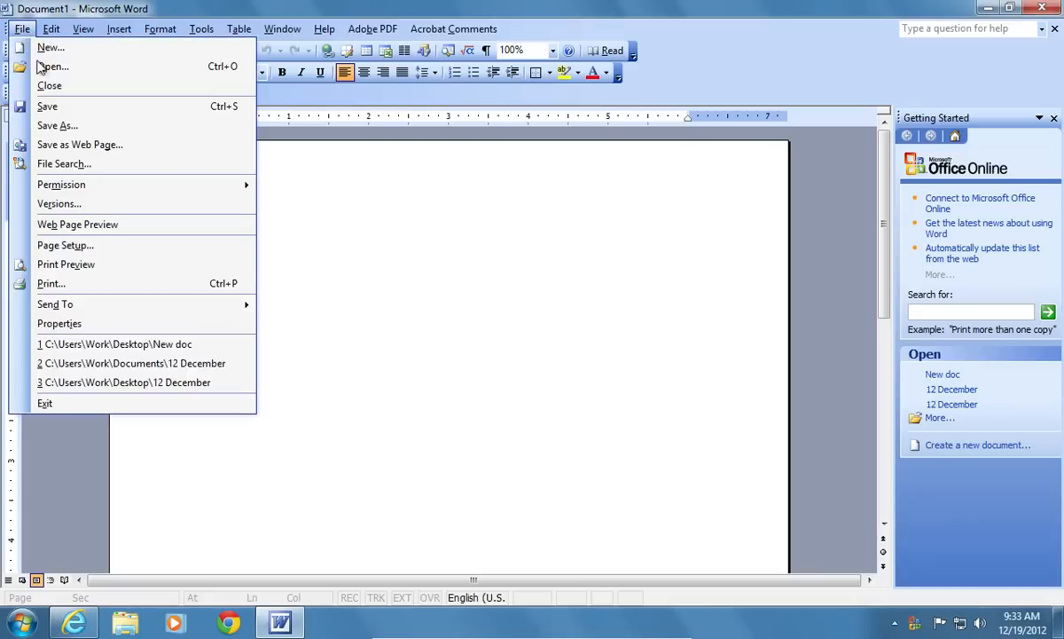
click(54, 68)
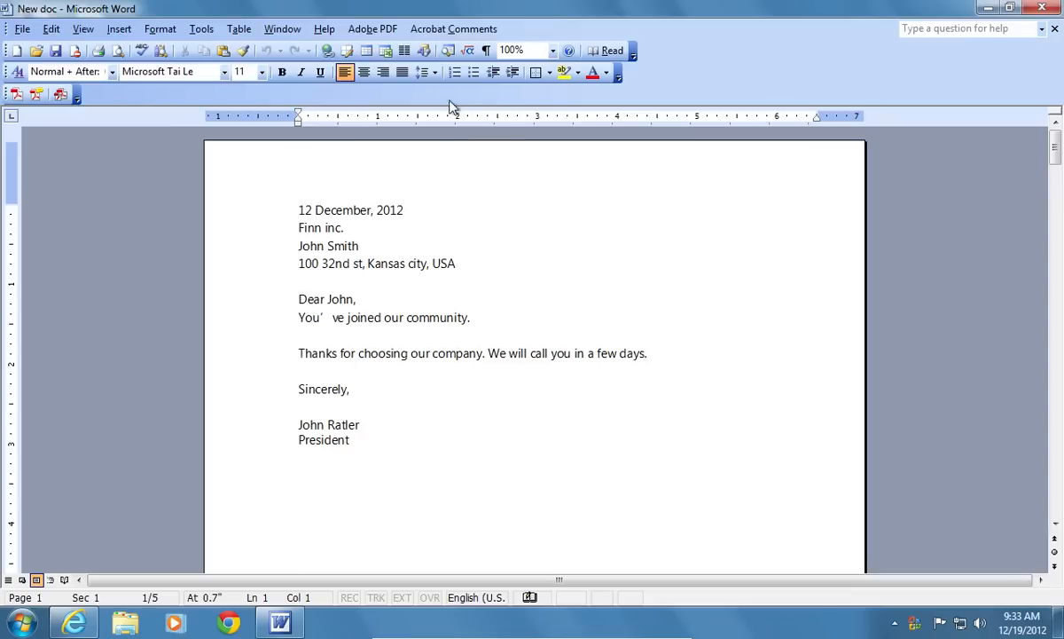
- Start Convert to Adobe PDF from the Adobe PDF menu, bringing up the PDF save dialog
click(373, 29)
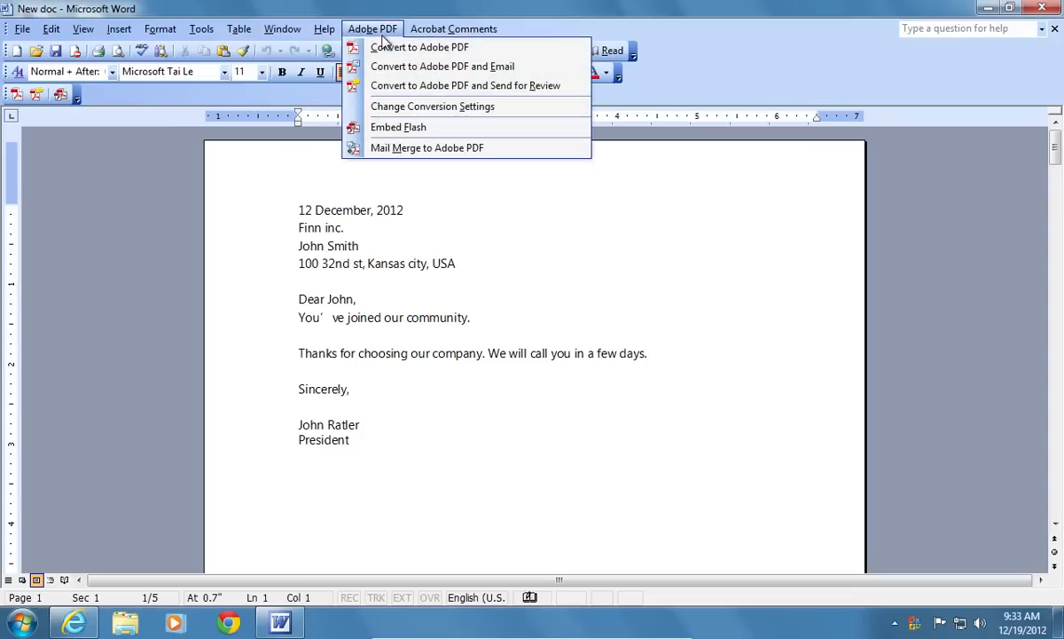
mouse_move(419, 46)
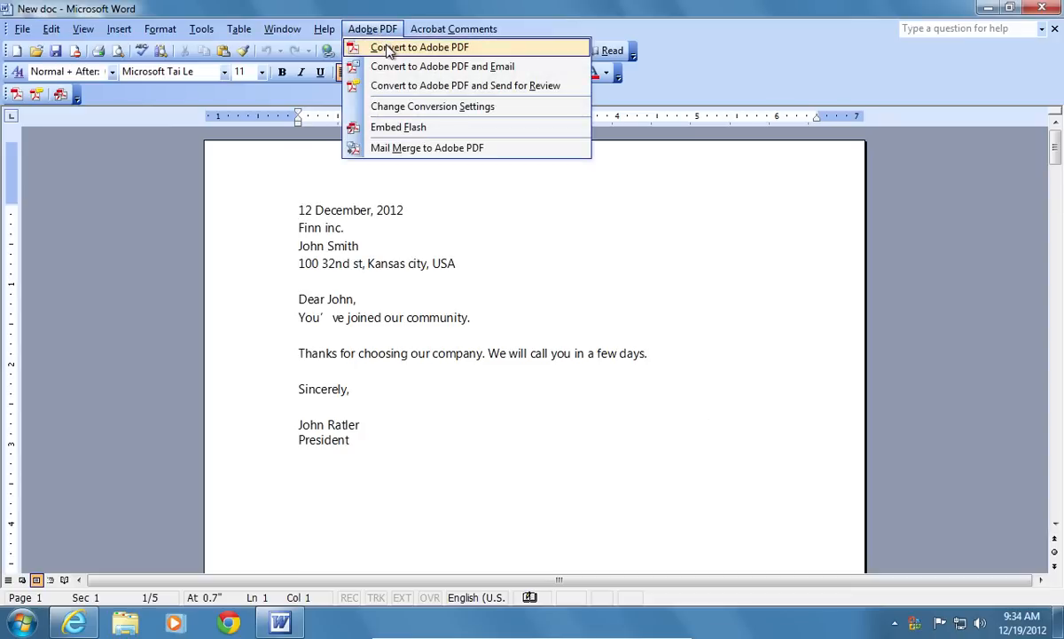
click(419, 46)
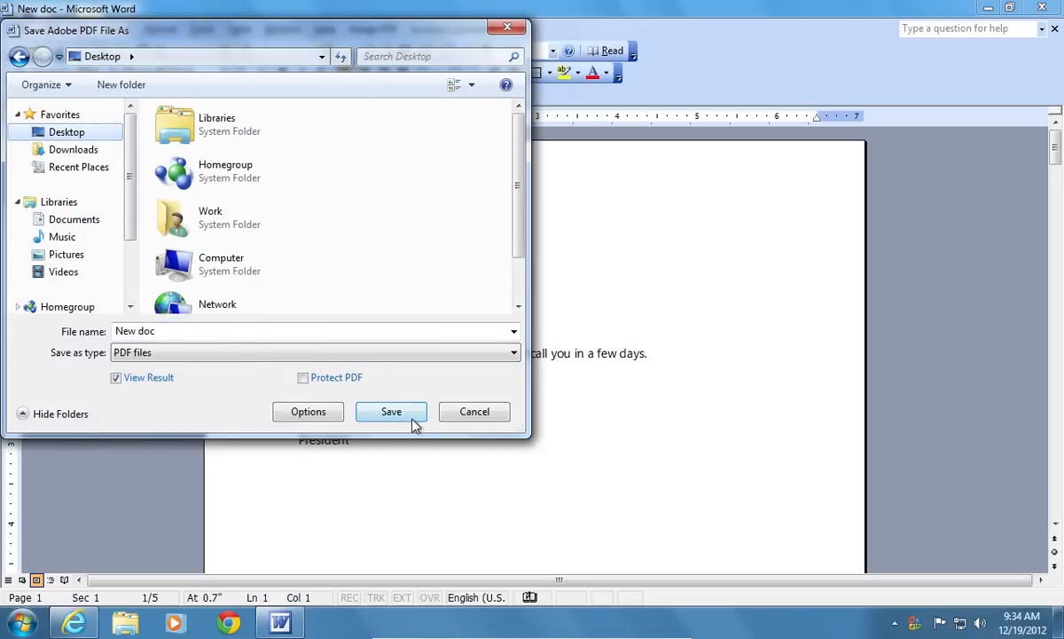
- Save the converted letter as New doc and accept Acrobat's software license agreement
click(390, 411)
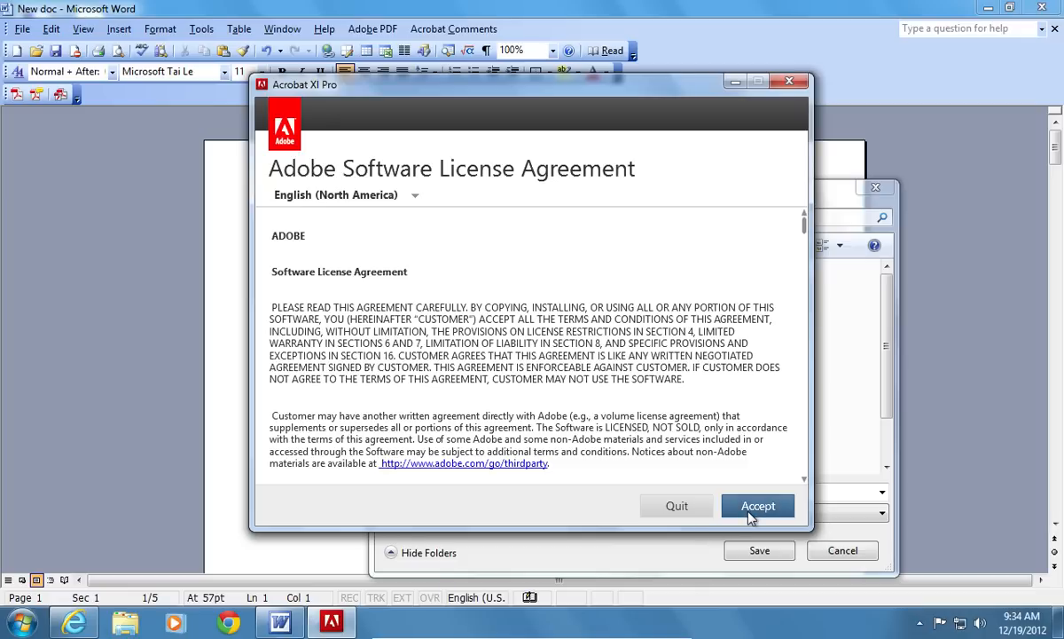
click(757, 506)
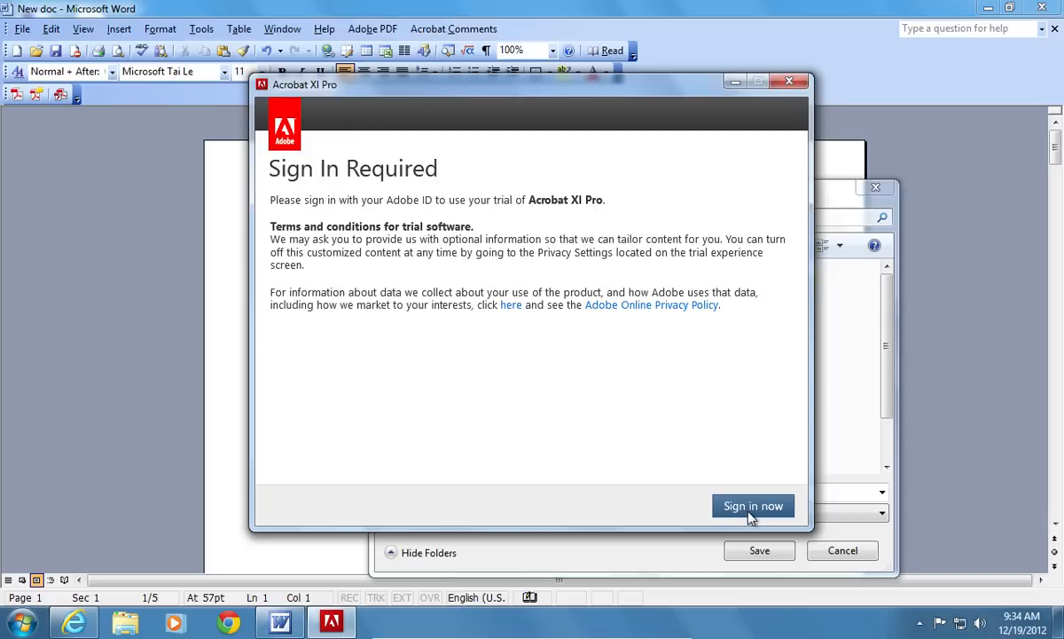
click(752, 506)
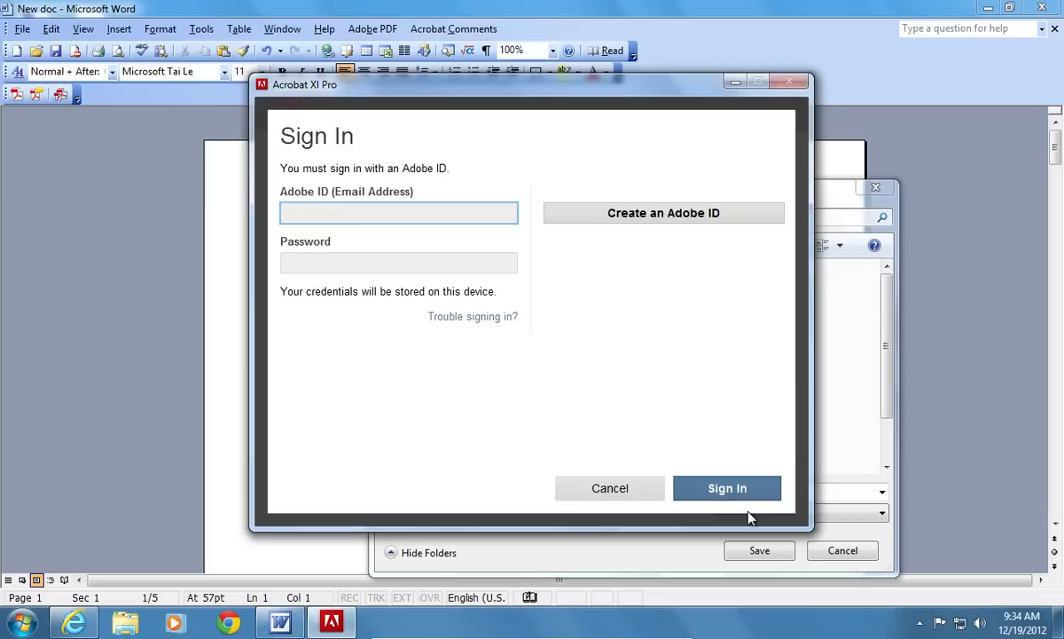
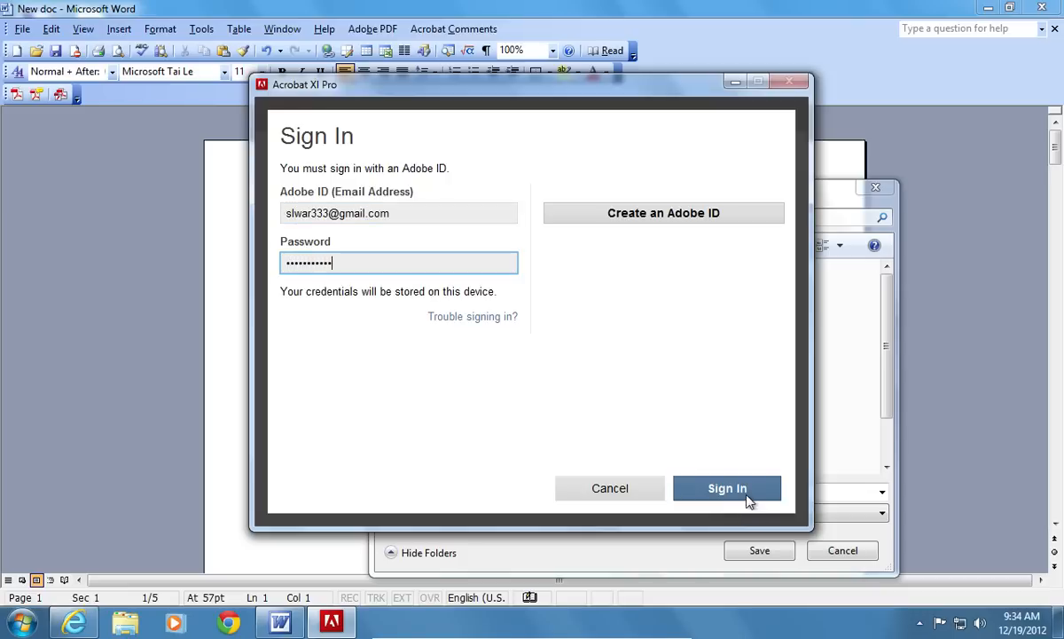
click(727, 488)
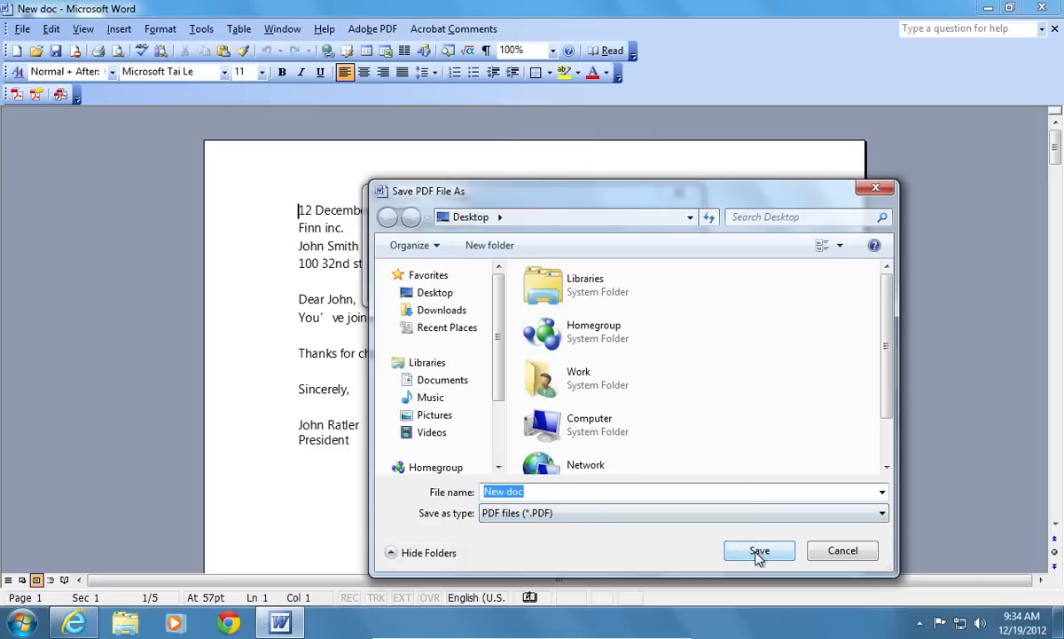
- Save the PDF as New doc on the desktop and let PDFMaker create it
click(759, 550)
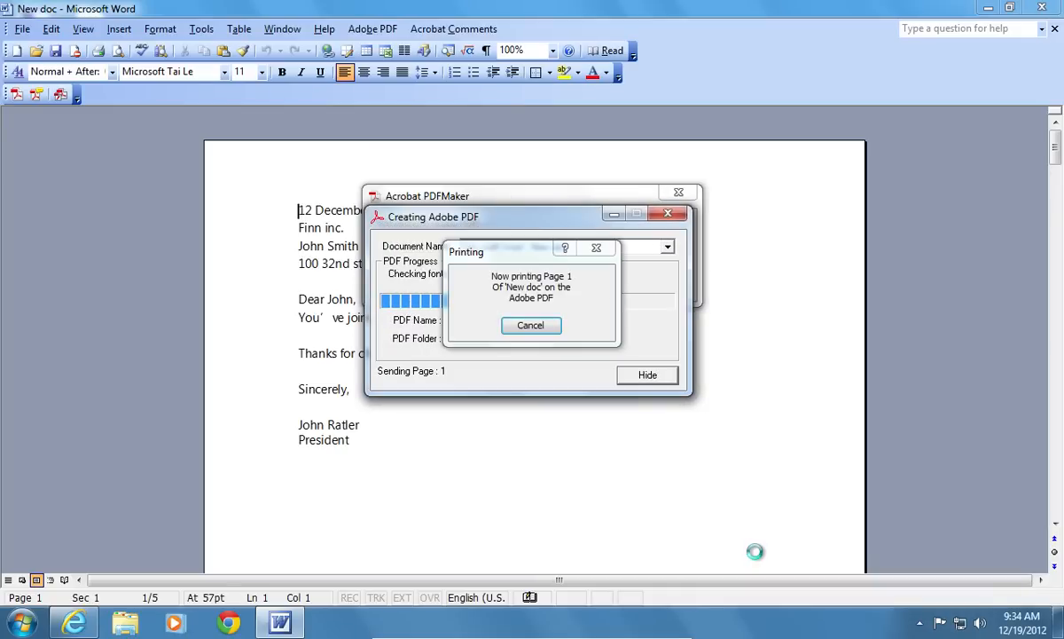